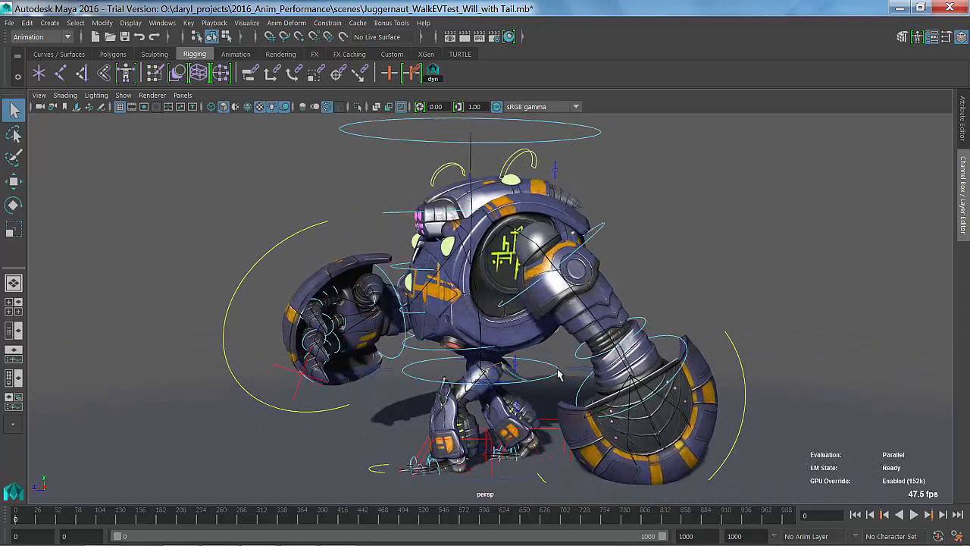
# Step: Play the robot's walk animation, then stop playback
pyautogui.click(915, 515)
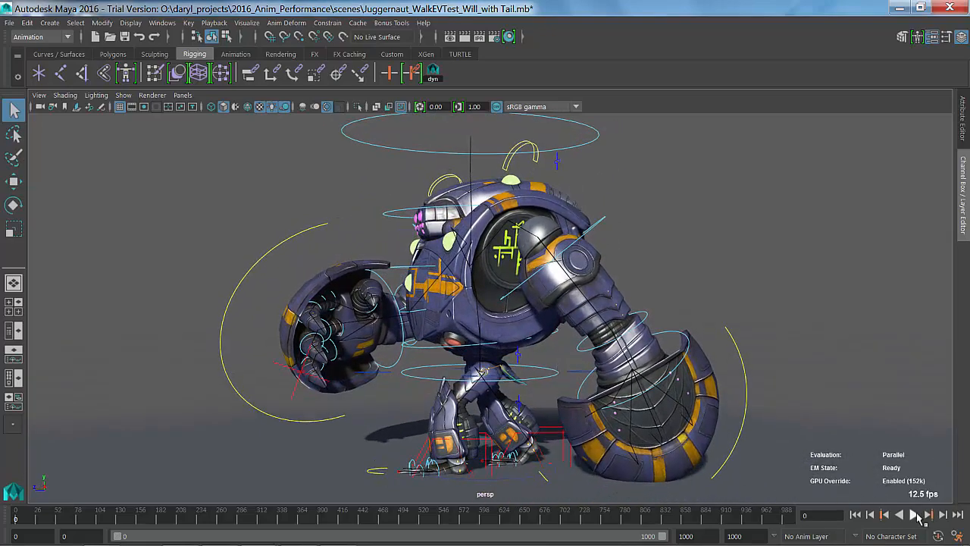
pyautogui.click(914, 515)
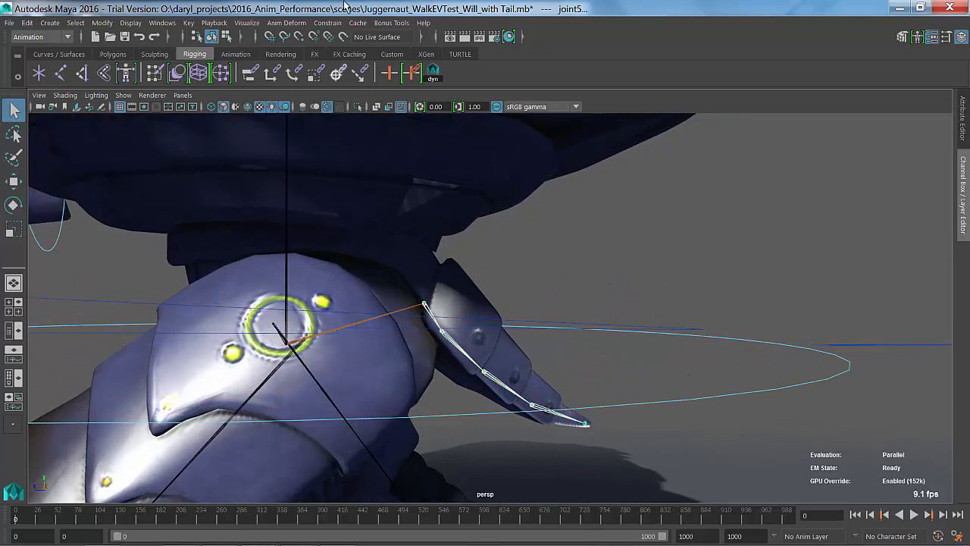
# Step: Make the tail joints dynamic as a single hair chain via nHair > Make Joints Dynamic
pyautogui.click(391, 23)
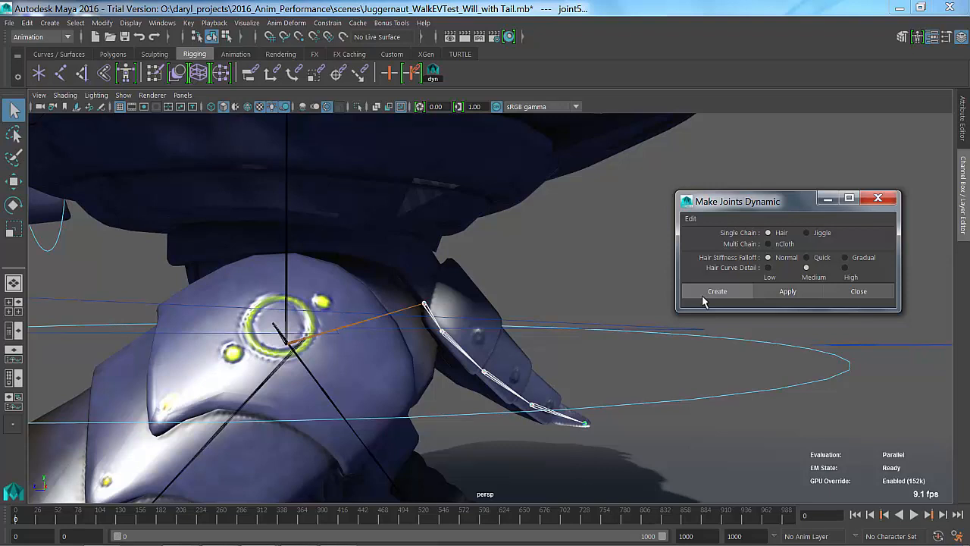
pyautogui.moveTo(694, 266)
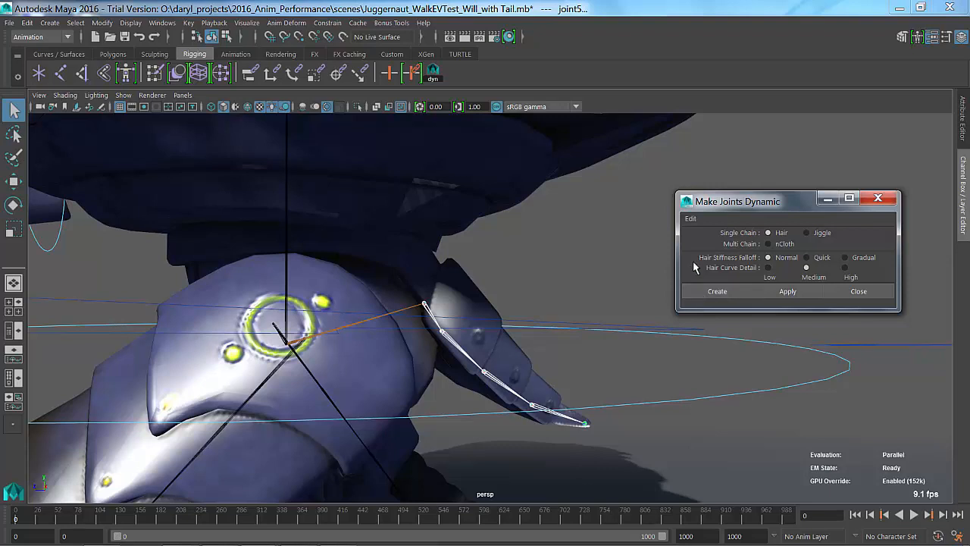
pyautogui.click(716, 291)
pyautogui.write('120')
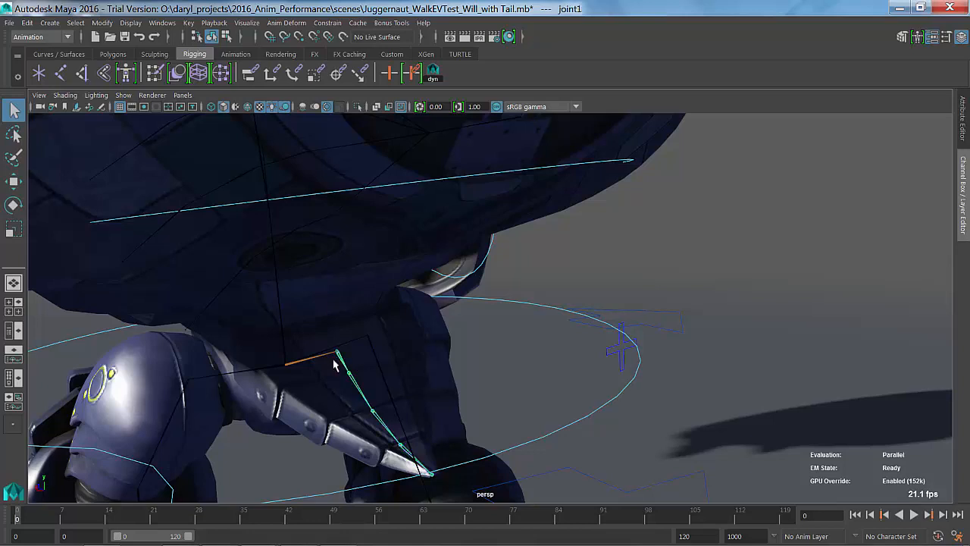
# Step: Select Mesh_Tail for isolated viewing
pyautogui.click(356, 356)
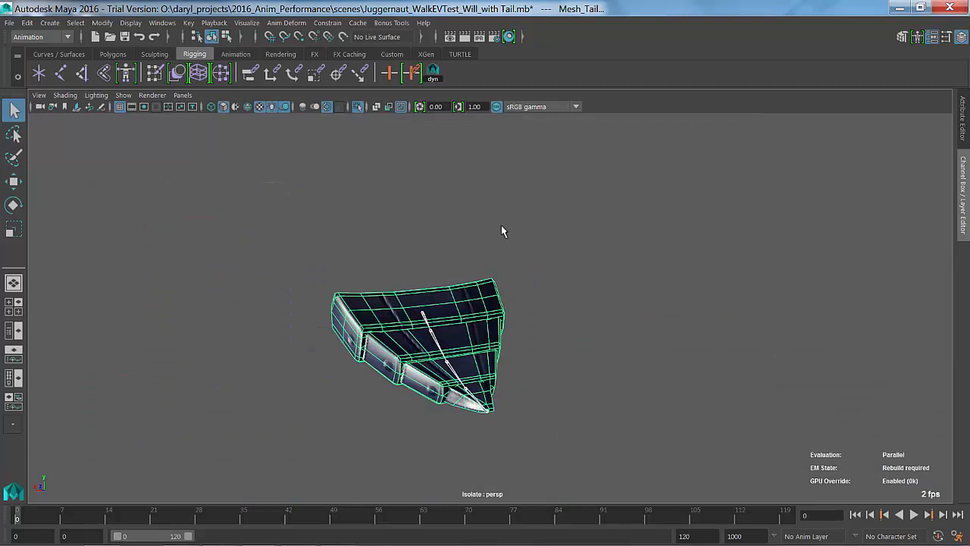
pyautogui.moveTo(476, 294)
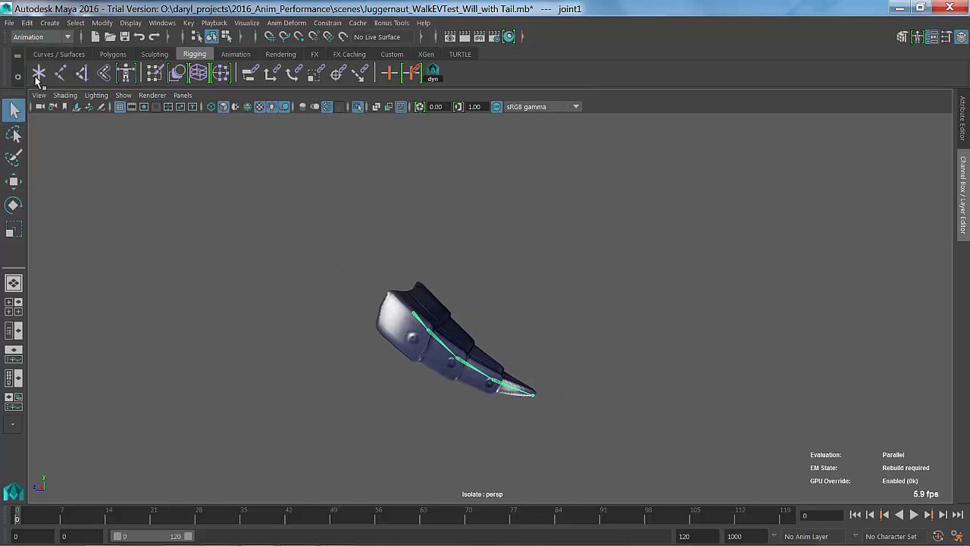
# Step: Bake the tail joint hierarchy over the Time Slider range with Key > Bake Simulation
pyautogui.click(189, 23)
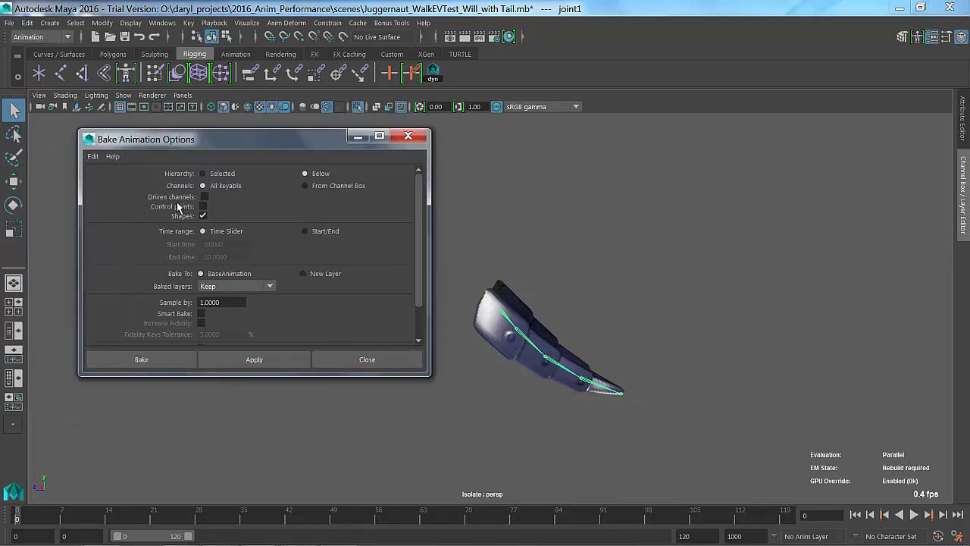
pyautogui.click(253, 359)
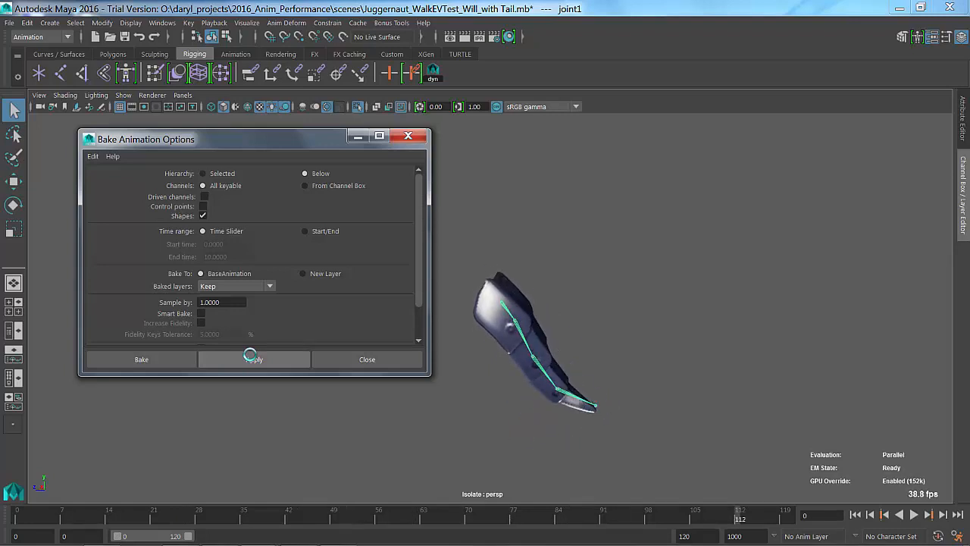
pyautogui.click(253, 359)
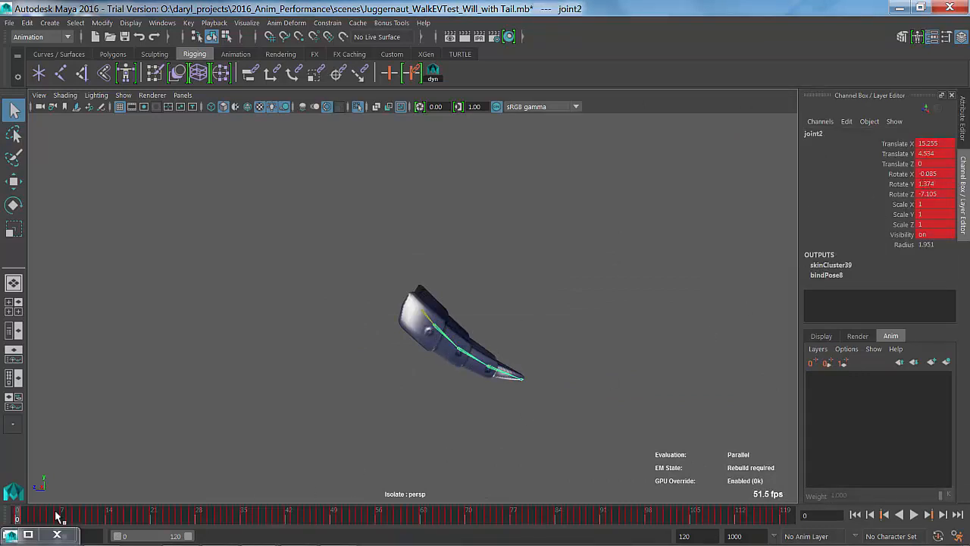
# Step: Check a later frame, then delete static channels on the baked tail joints
pyautogui.click(928, 514)
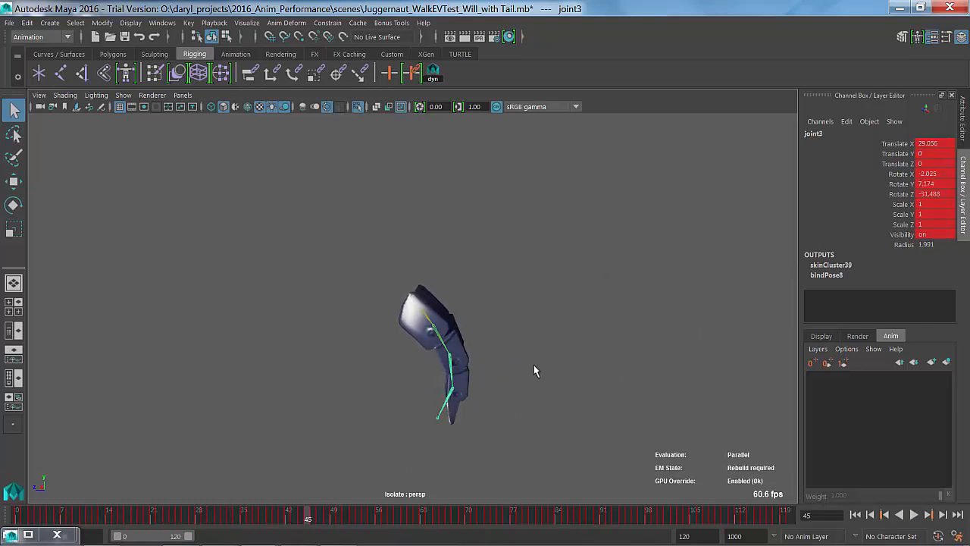
pyautogui.click(27, 23)
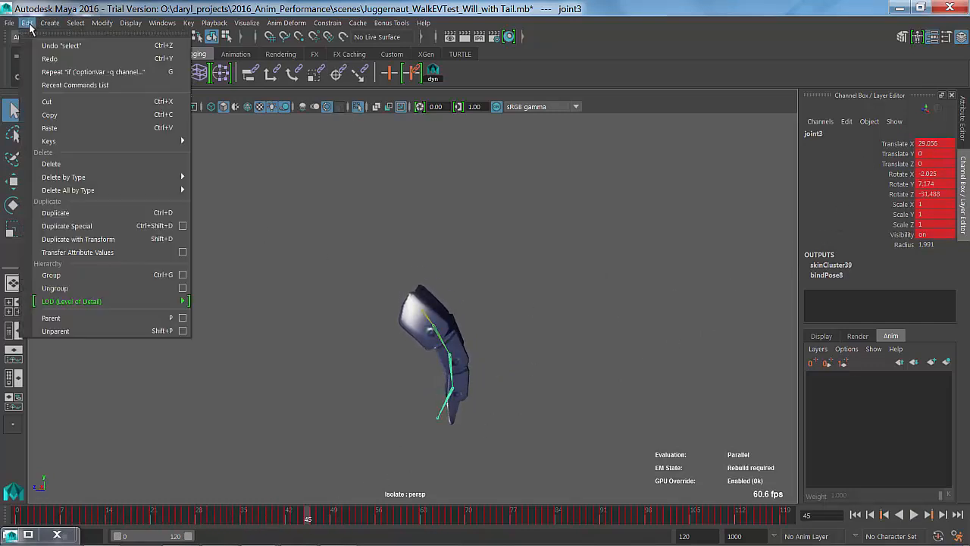
pyautogui.click(103, 23)
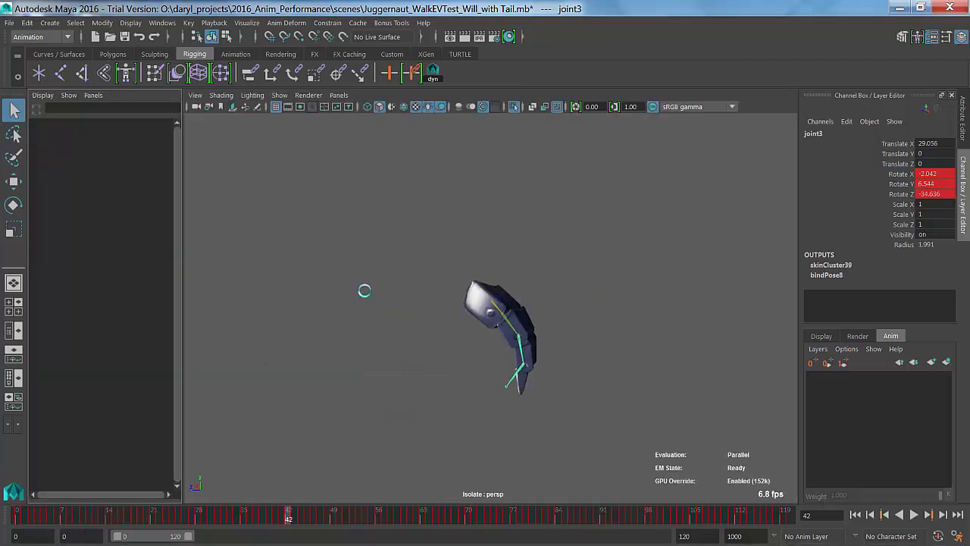
# Step: Show robot, rig and Mesh_Skeleton in the Outliner
pyautogui.click(94, 270)
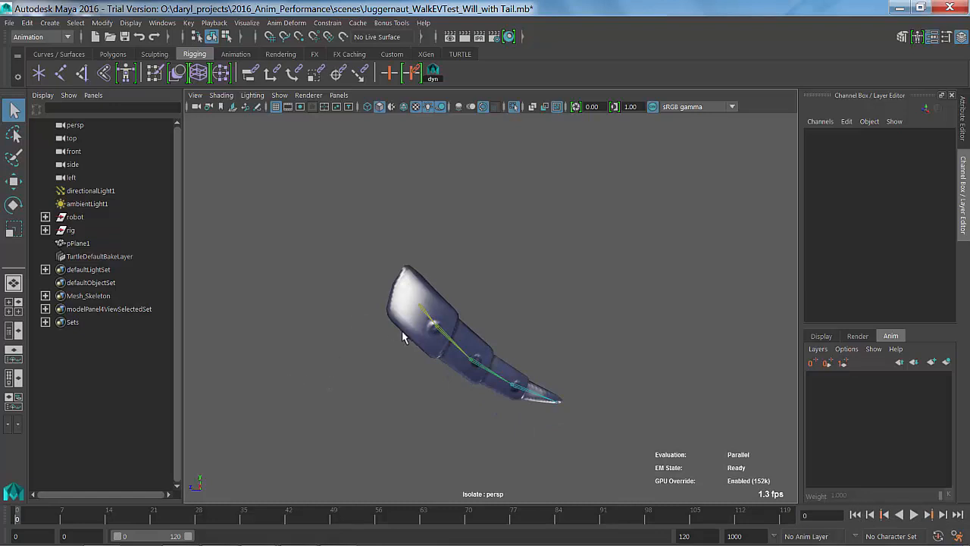
# Step: Select the tail joints for the new animation layer
pyautogui.click(423, 305)
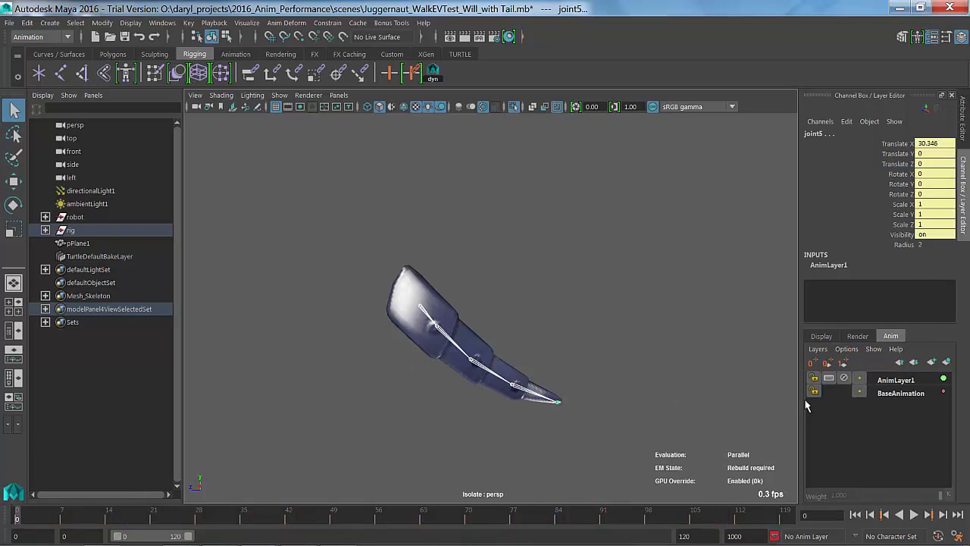
pyautogui.moveTo(407, 328)
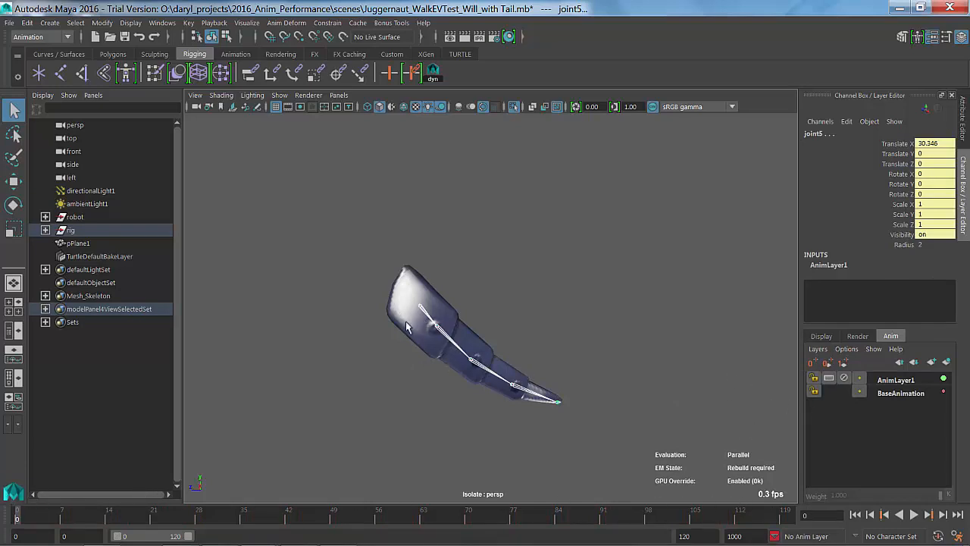
pyautogui.moveTo(332, 358)
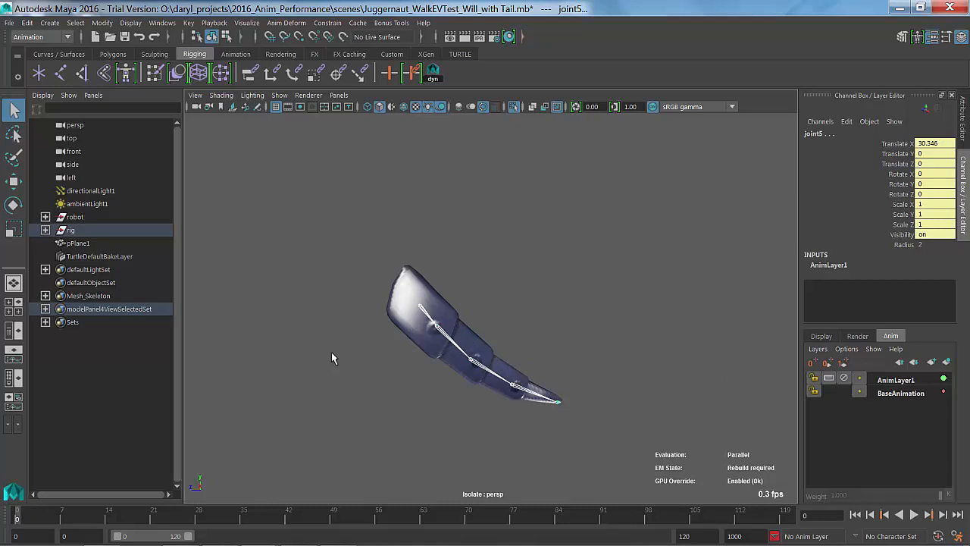
pyautogui.moveTo(34, 508)
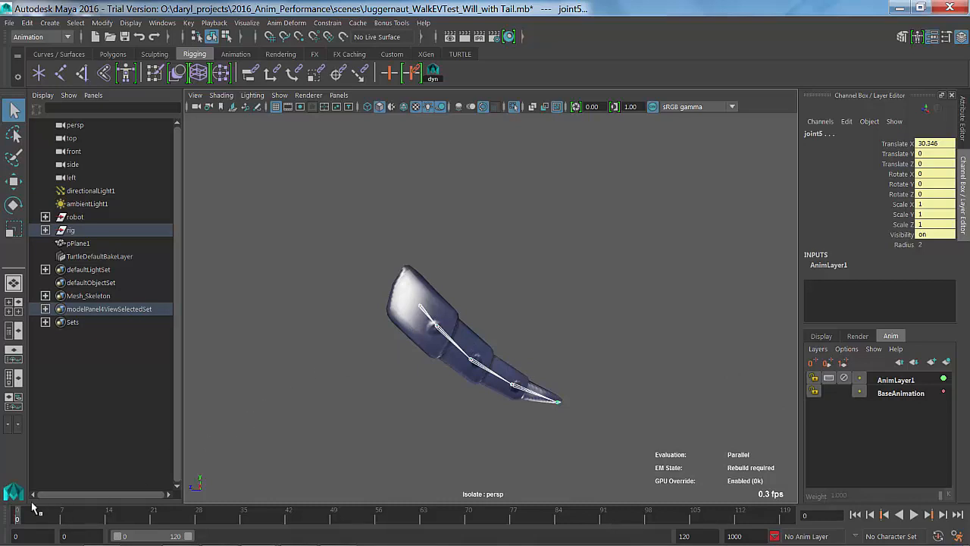
pyautogui.moveTo(420, 340)
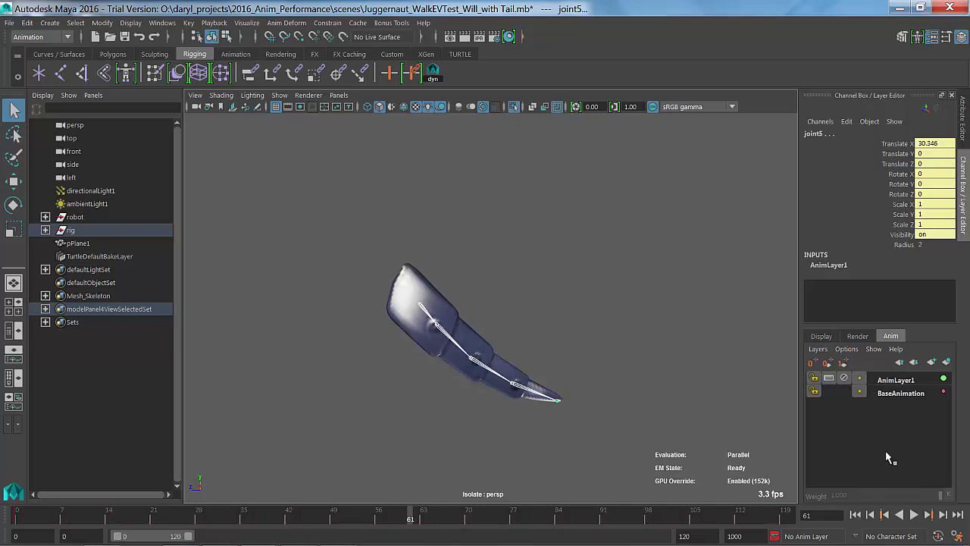
# Step: Make AnimLayer1 the active layer with weight 0
pyautogui.click(895, 380)
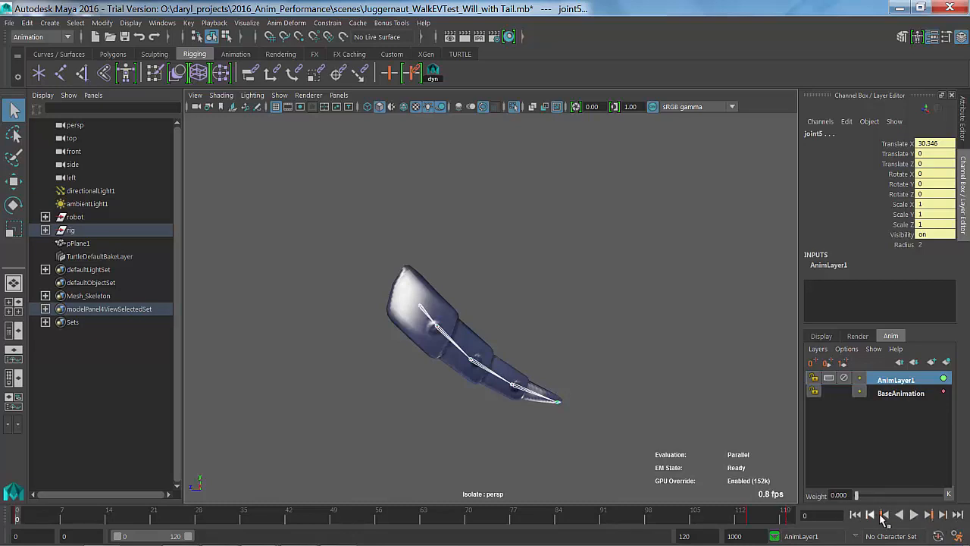
# Step: Turn off Isolate Select to show the full robot, then play the walk
pyautogui.click(914, 514)
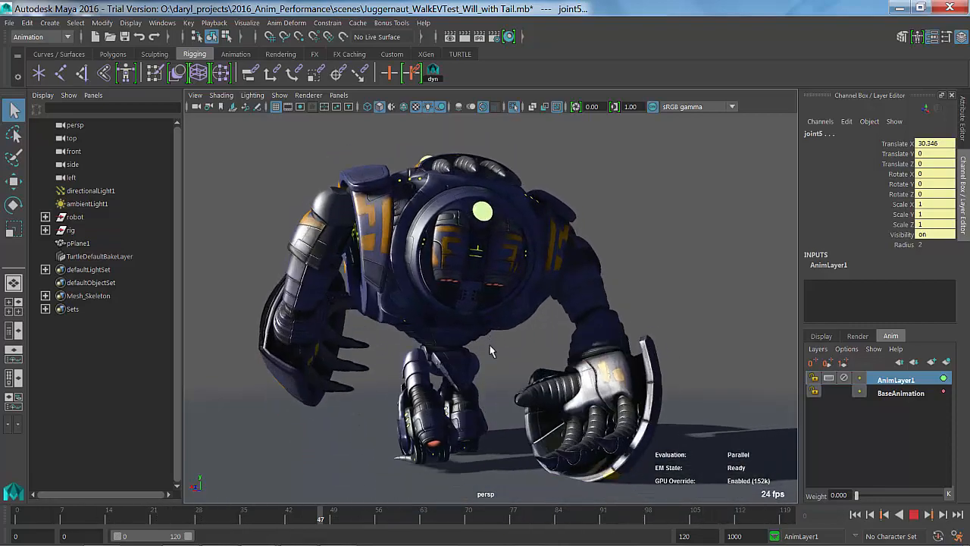
pyautogui.click(635, 509)
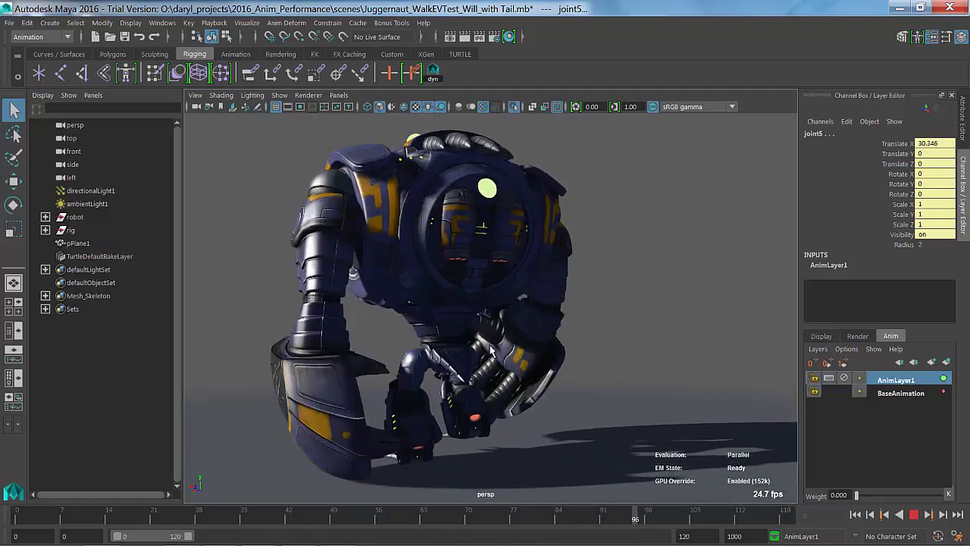